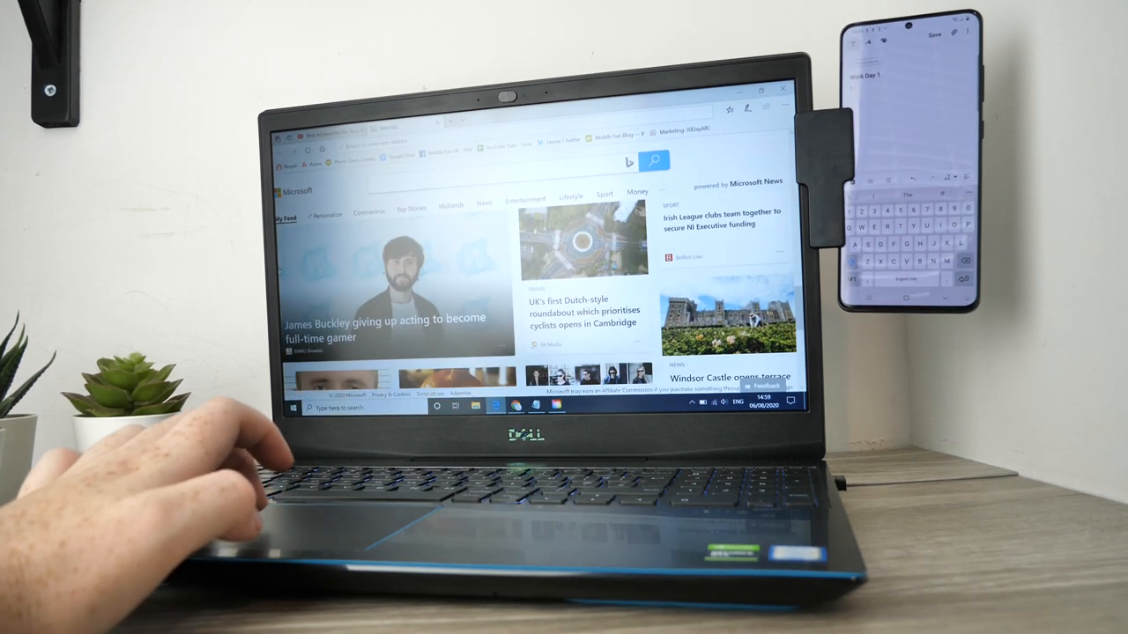
scroll(down, 3)
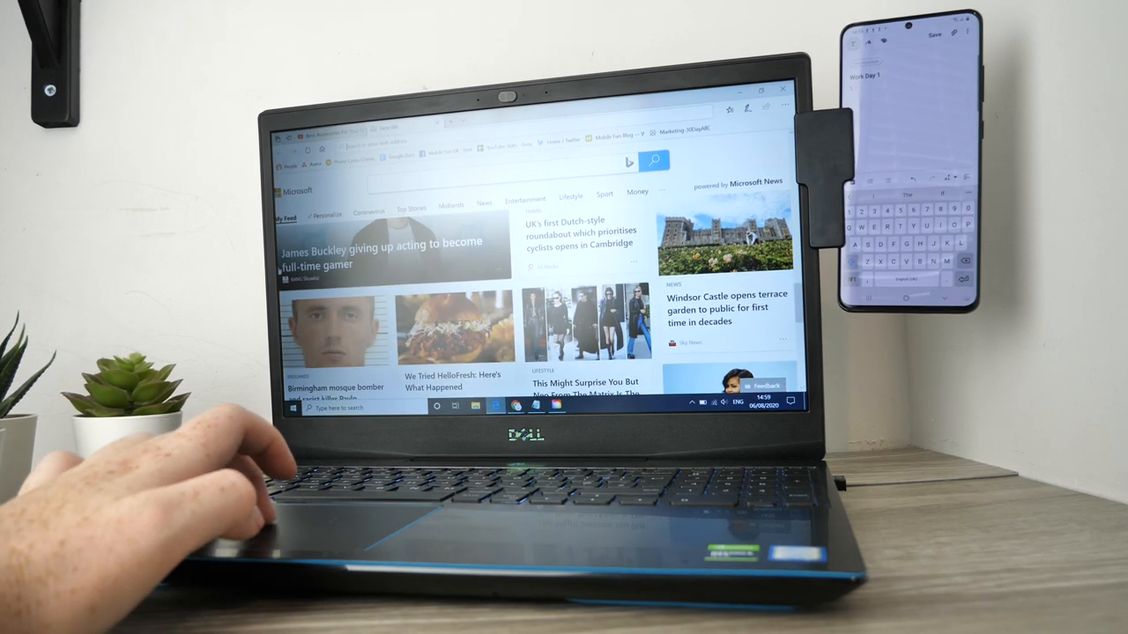